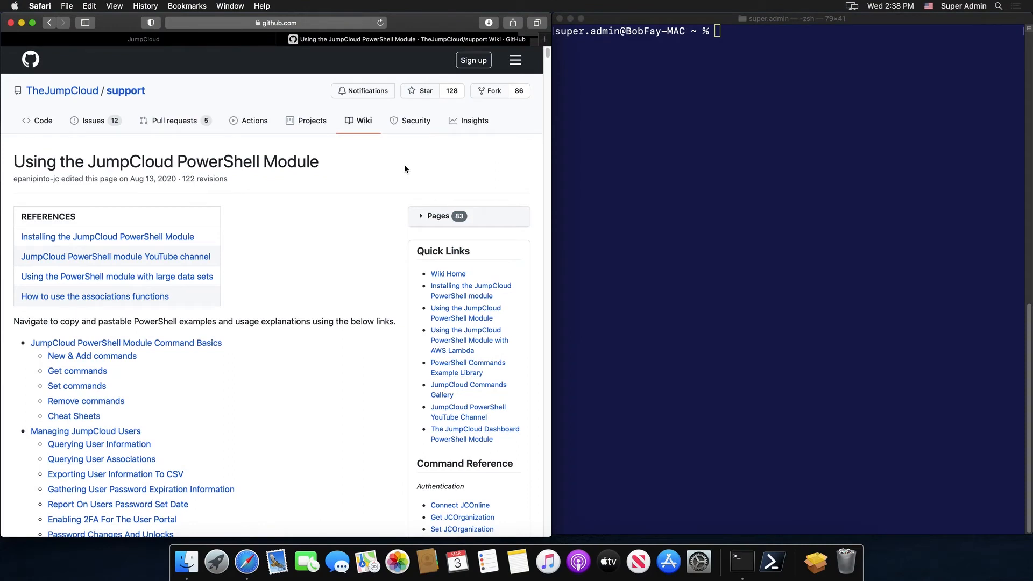
Open the 'Installing the JumpCloud PowerShell Module' wiki page and switch to the terminal
click(107, 237)
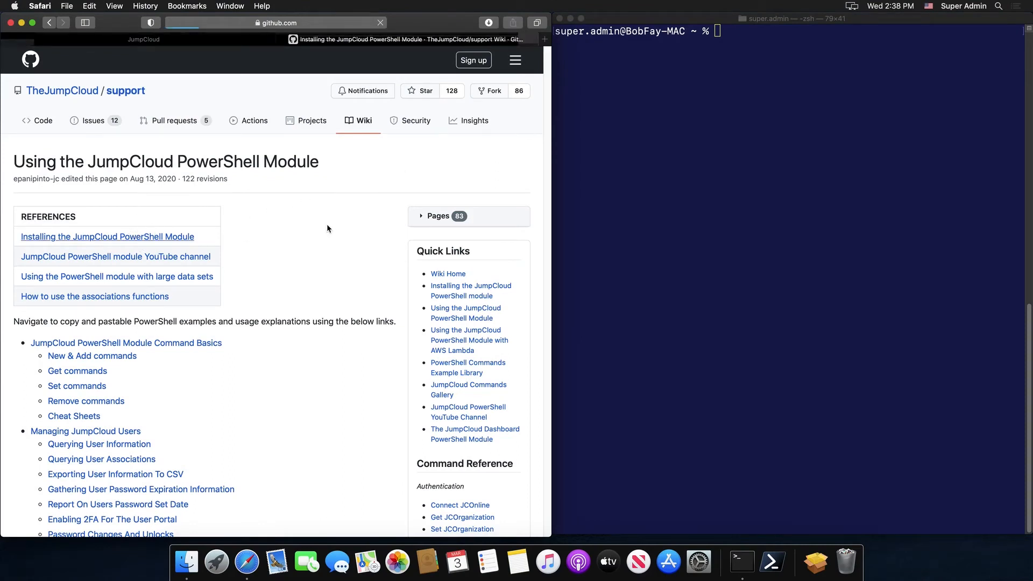
click(106, 237)
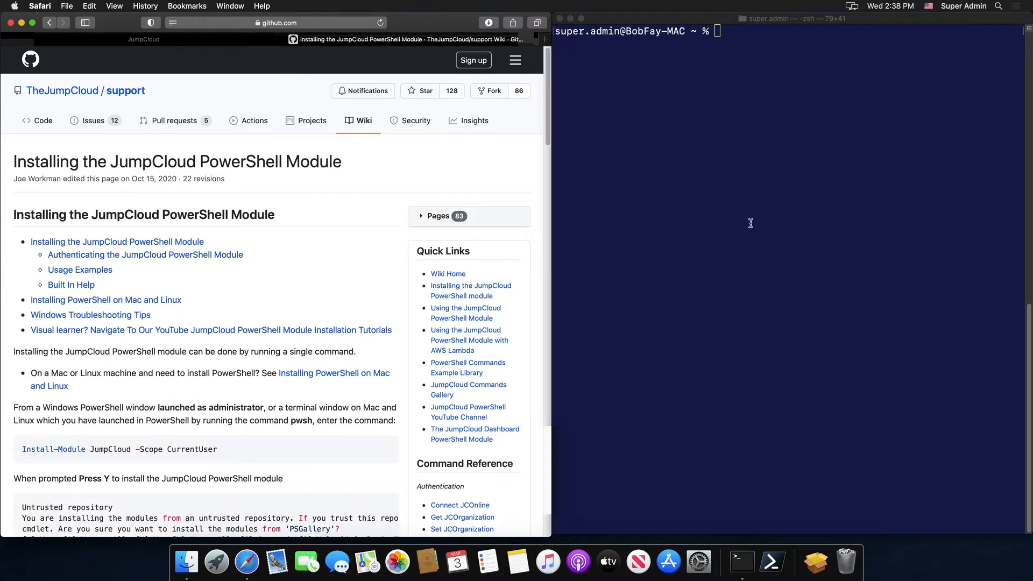
Start pwsh and run Install-Module JumpCloud -Scope CurrentUser, accepting the untrusted repository
text(pwsh)
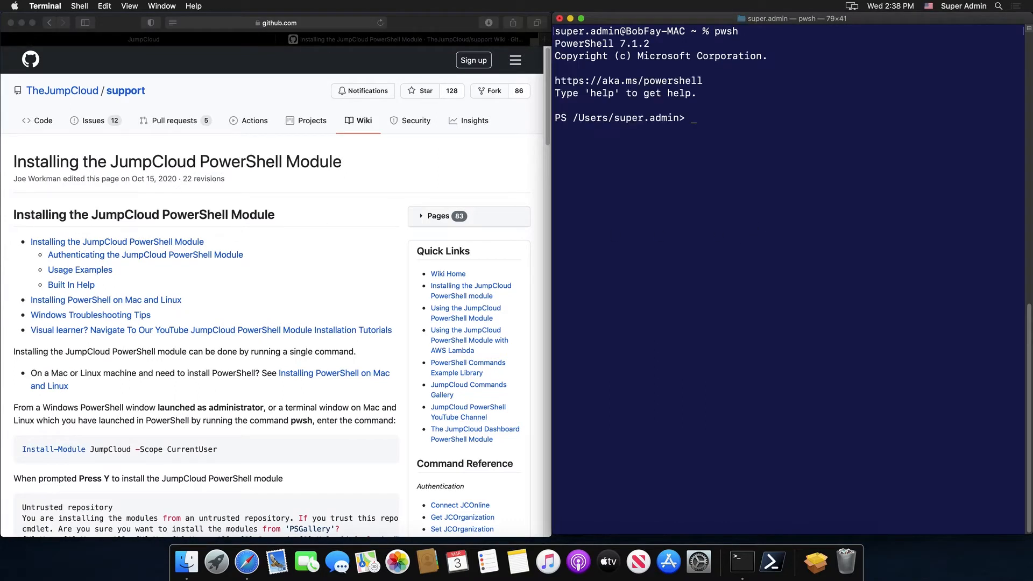
text(Install-Module)
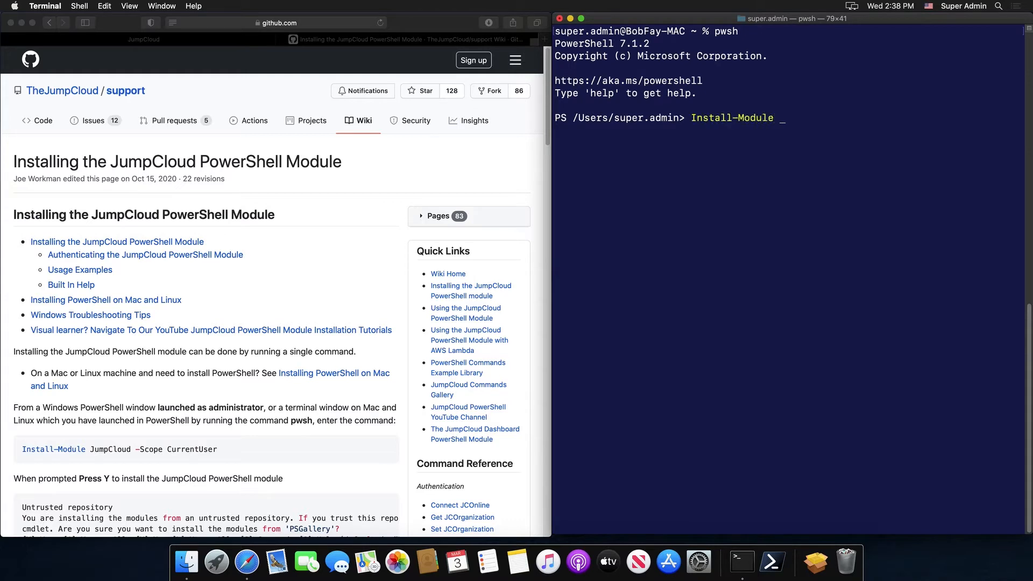
text(JumpCloud -Scope CurrentUser)
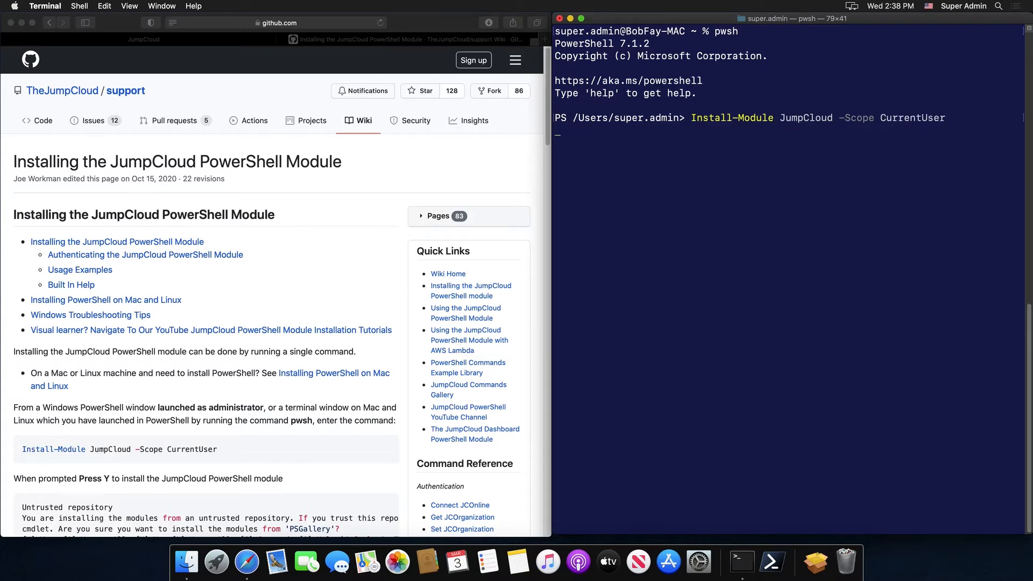
key(Return)
text(Connect-JCOnline)
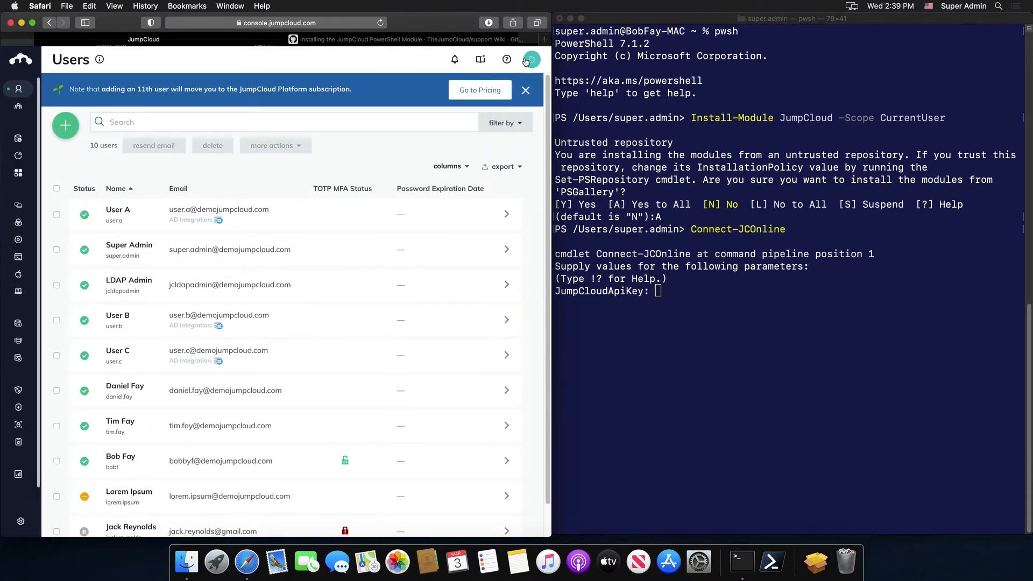
Copy the organization's API key from API Settings and return to the waiting terminal
click(531, 59)
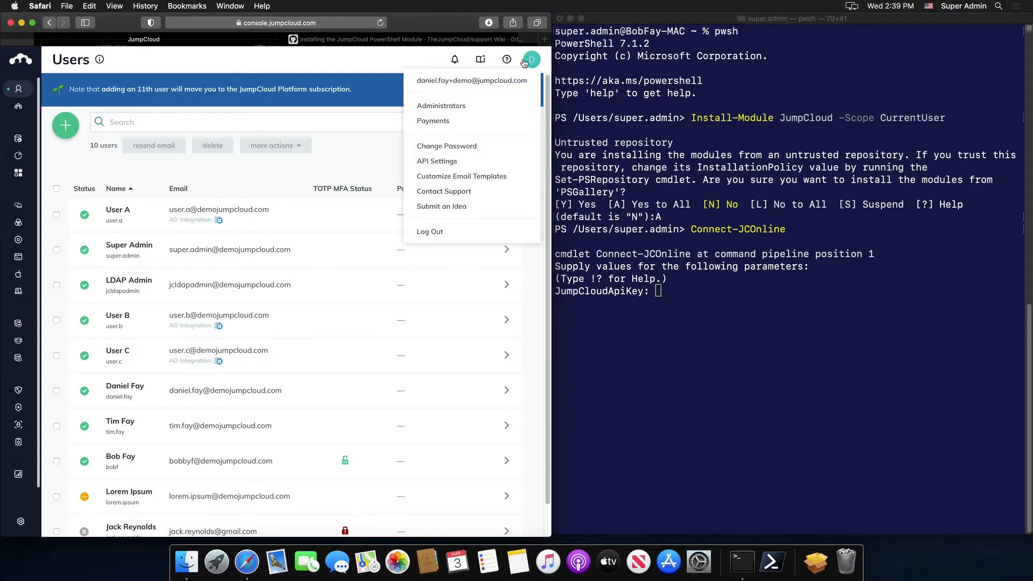
mouse_move(446, 146)
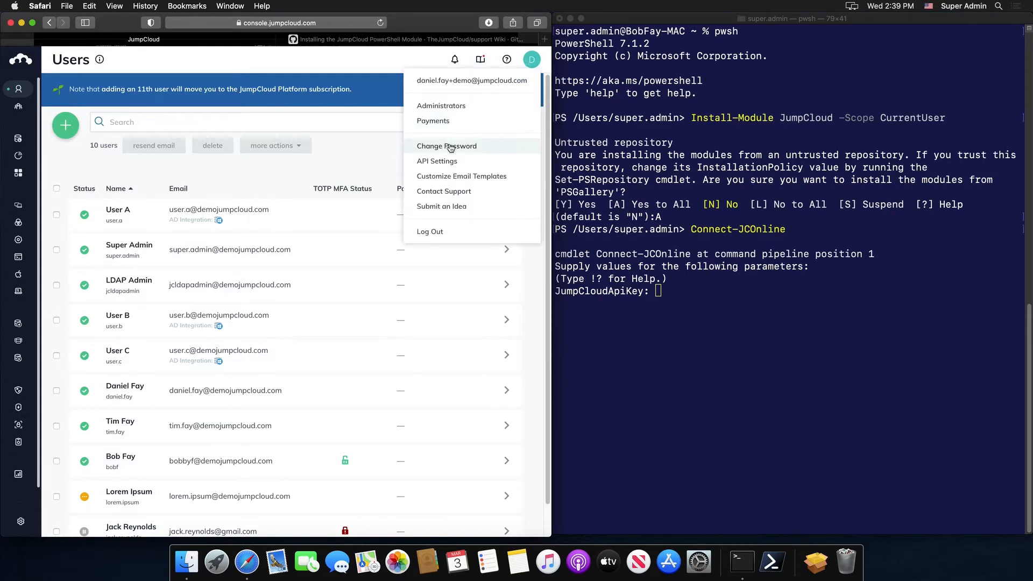
mouse_move(437, 160)
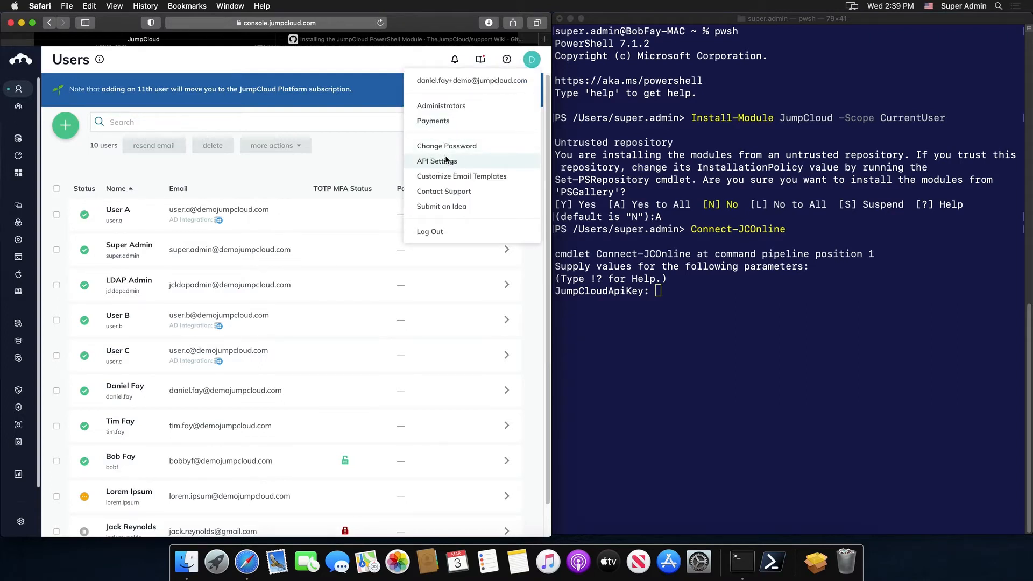
click(436, 160)
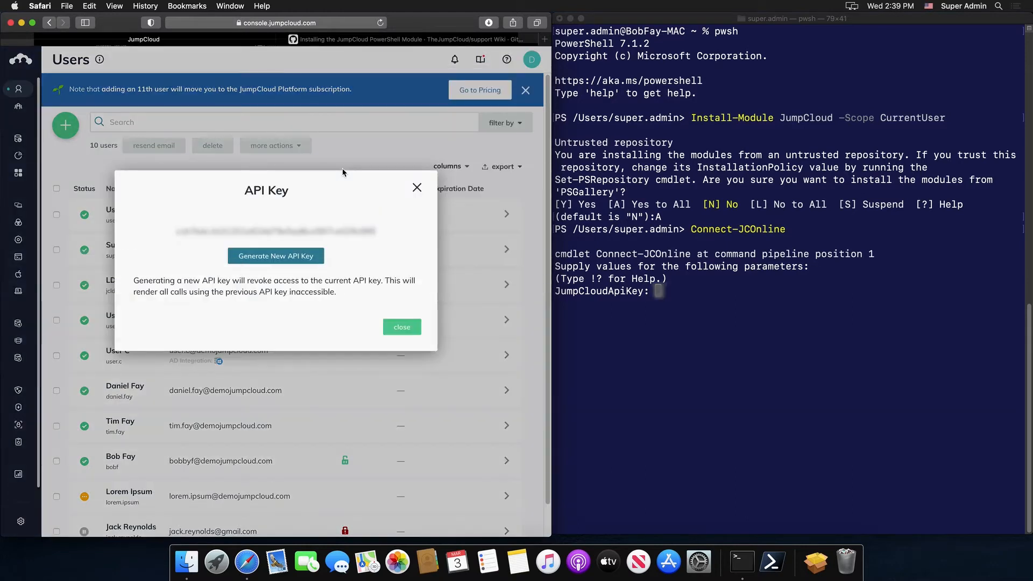
mouse_move(305, 236)
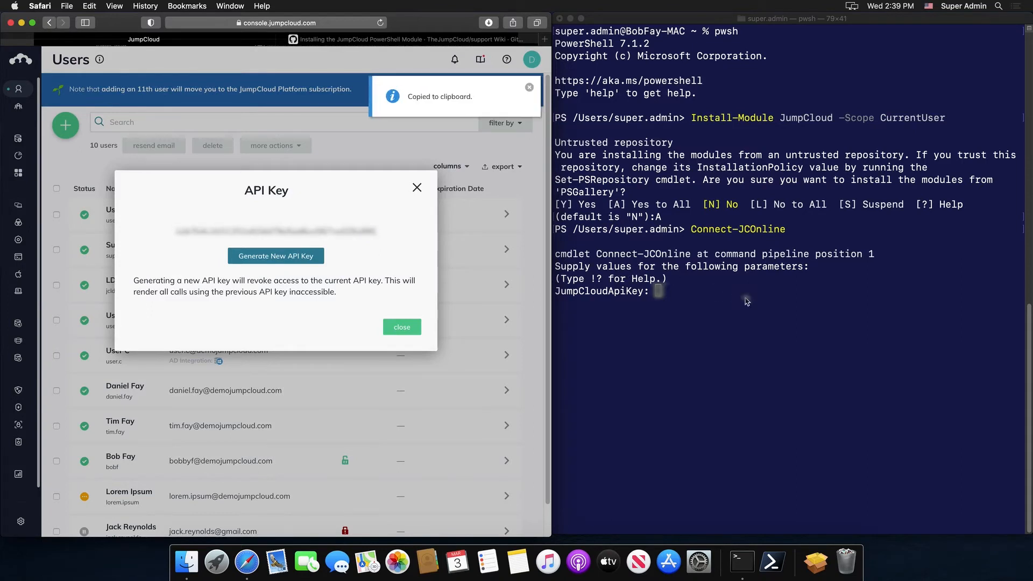
click(747, 297)
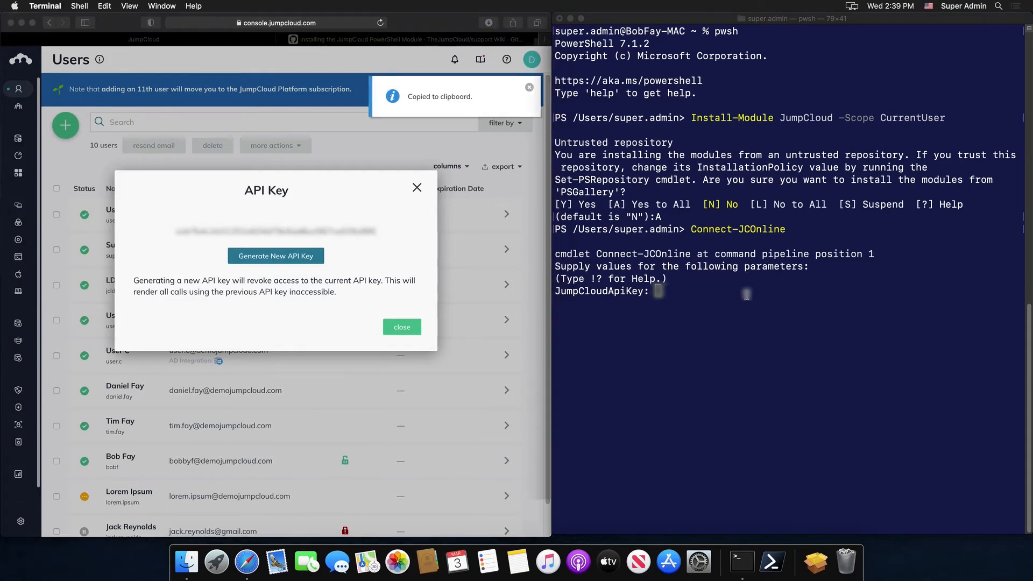
Paste the API key to connect Connect-JCOnline to the org, then begin a Get command
key(cmd+v)
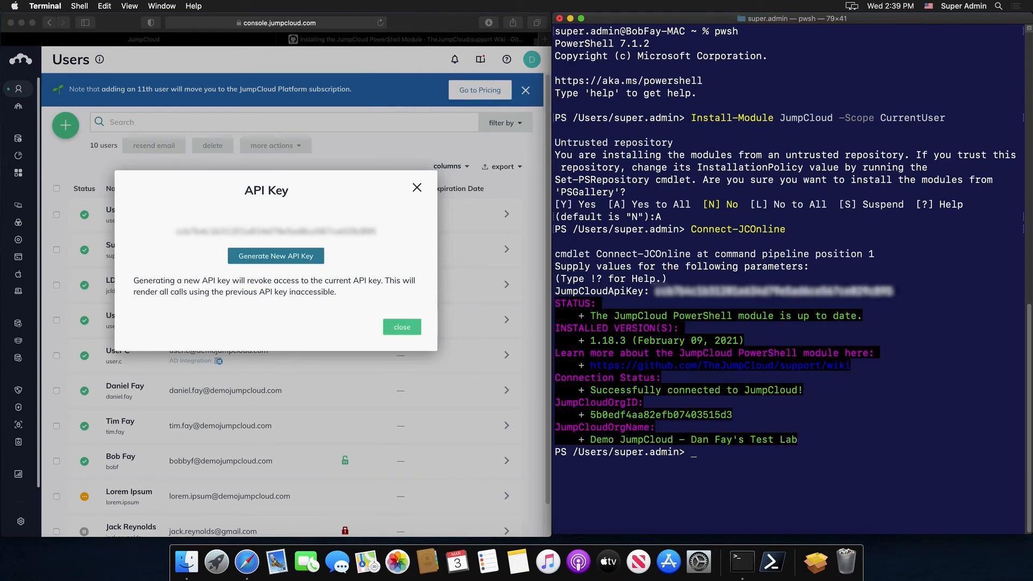
text(Get)
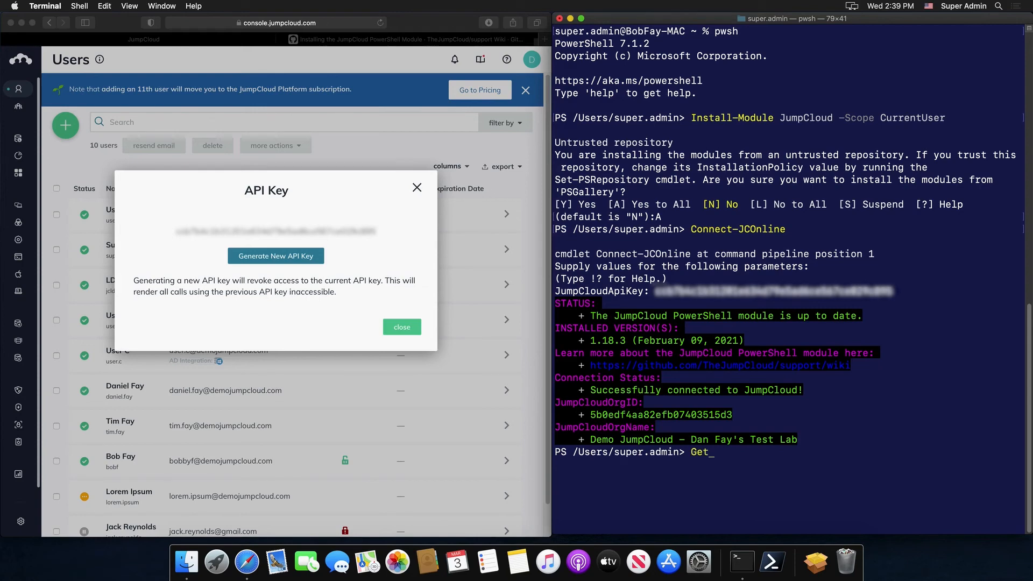